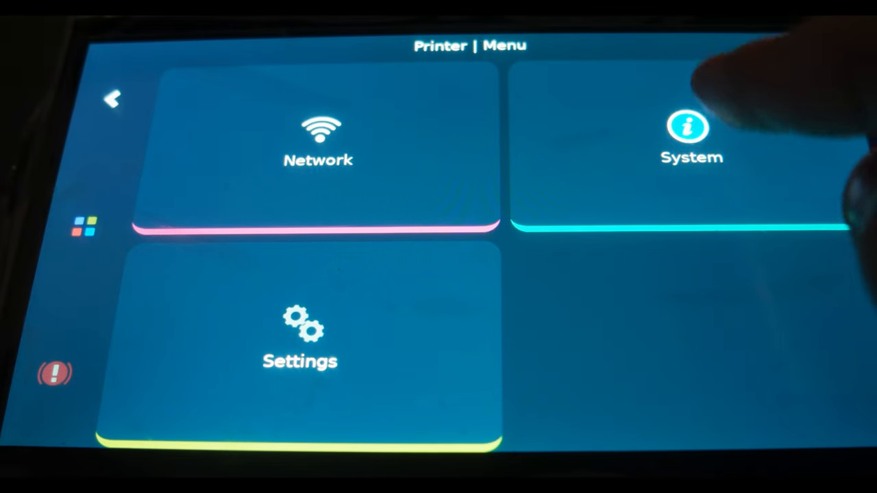
- Open System and scroll to see updates for fluidd, klipper and moonraker
left_click(690, 126)
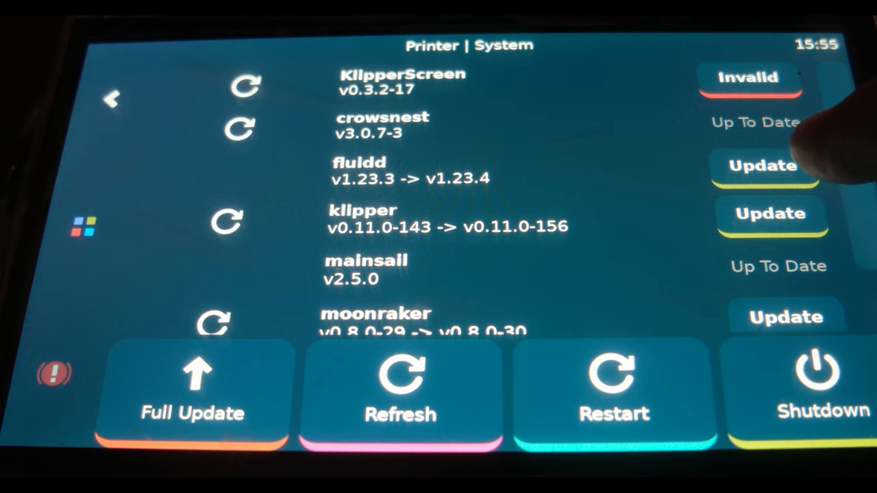
scroll("down", 3)
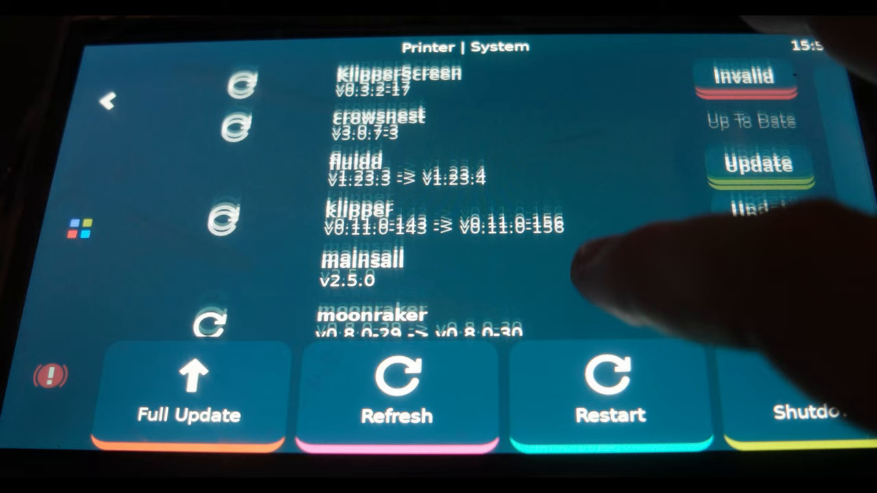
- Update Fluidd to v1.23.4, confirming the prompt
left_click(758, 165)
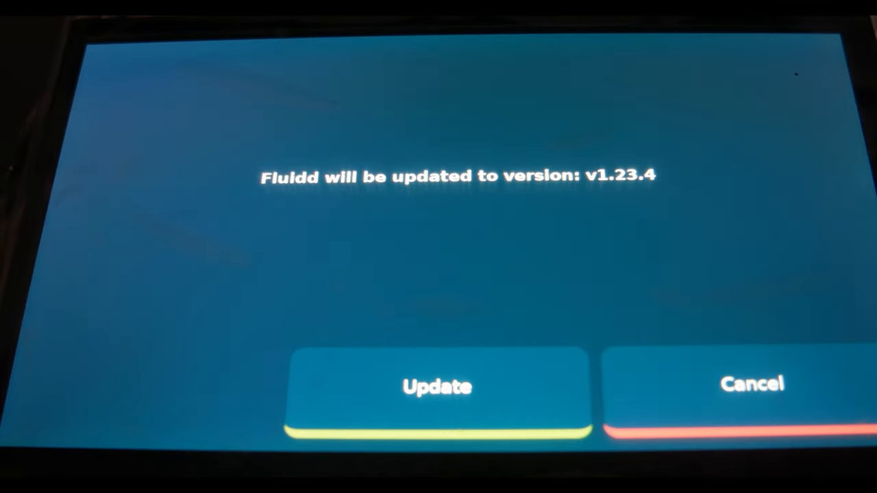
left_click(437, 386)
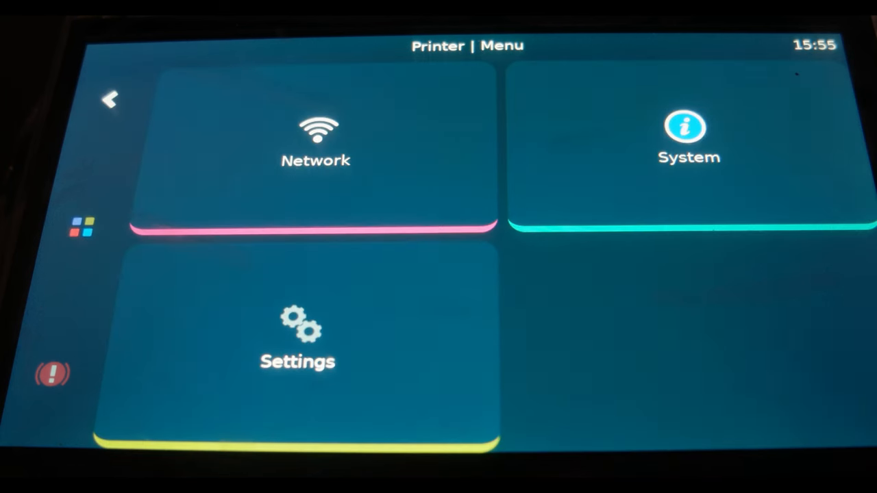
- Reopen the System list and update Moonraker to v0.8.0-30
left_click(688, 144)
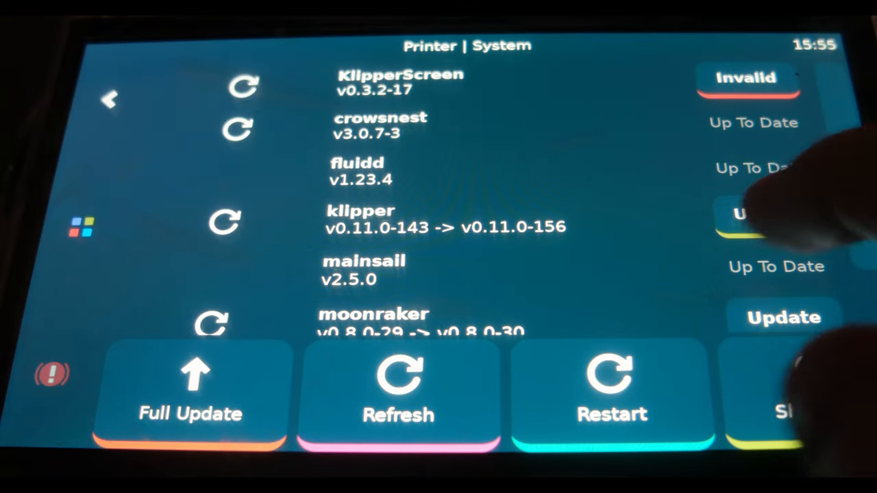
scroll("down", 3)
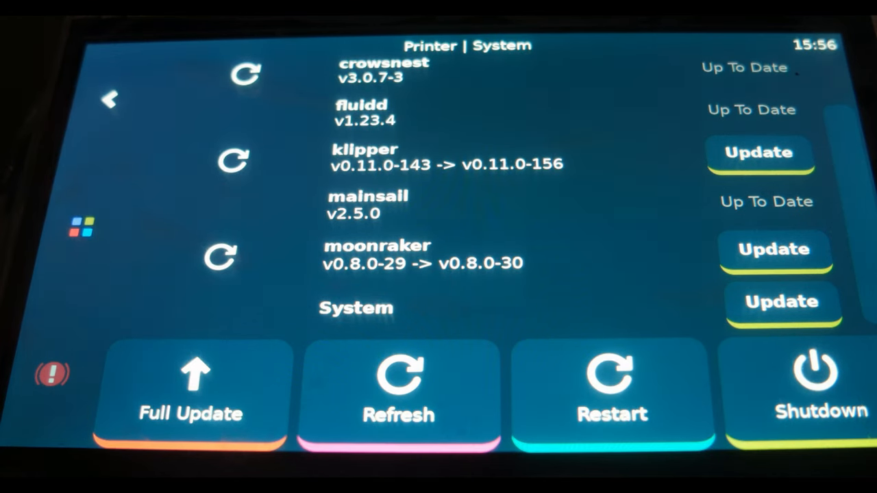
left_click(612, 384)
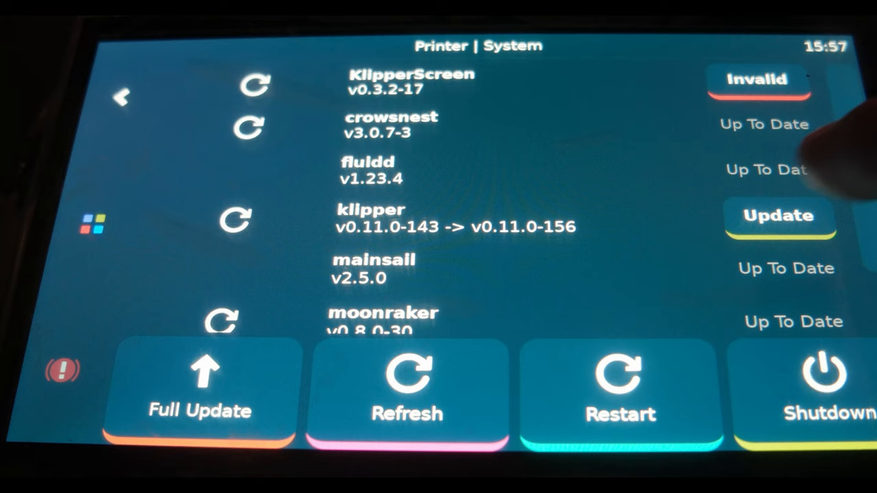
- Update Klipper to v0.11.0-156 and scroll the component list
left_click(779, 216)
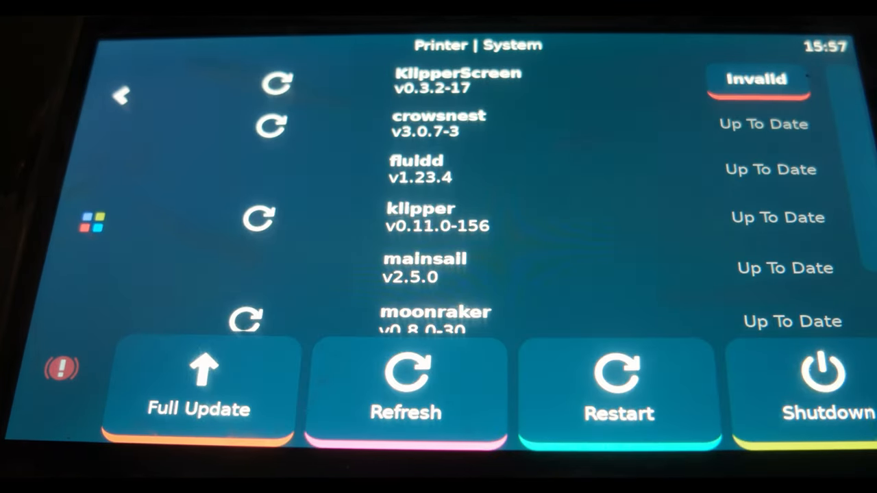
scroll("down", 3)
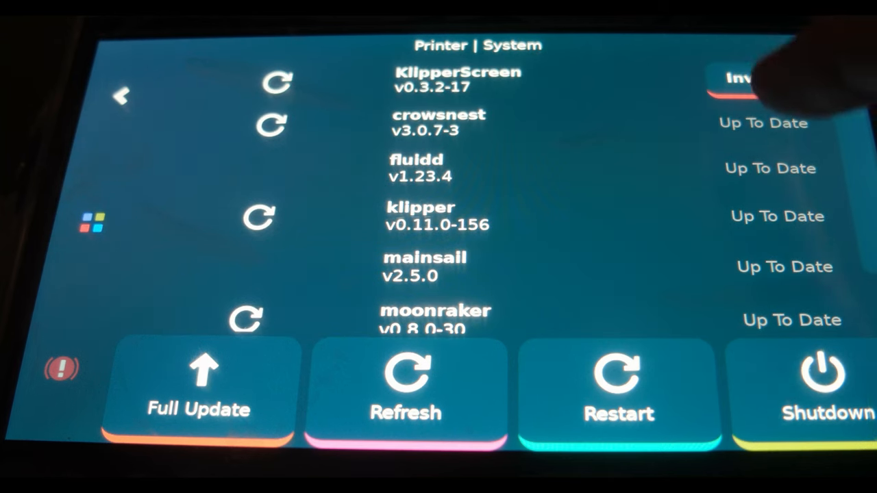
- Update the invalid KlipperScreen component, restarting to the Printer menu
left_click(740, 79)
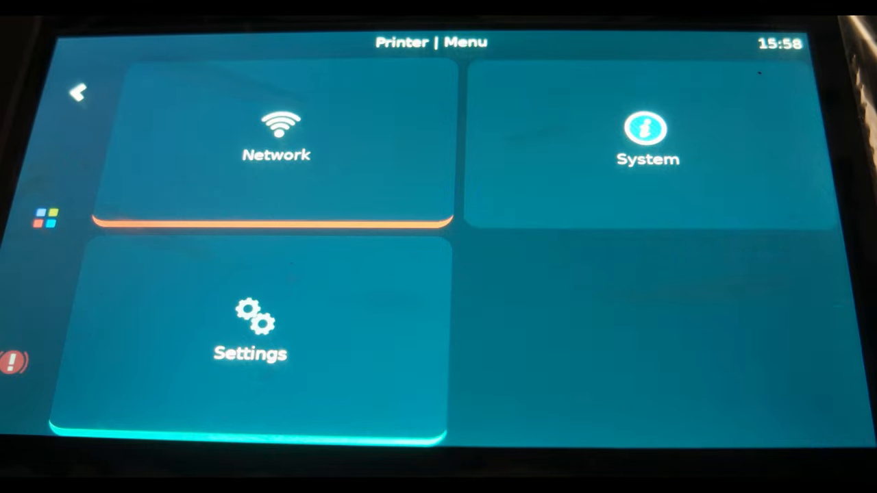
- Reopen System and install the four pending OS package updates
left_click(647, 137)
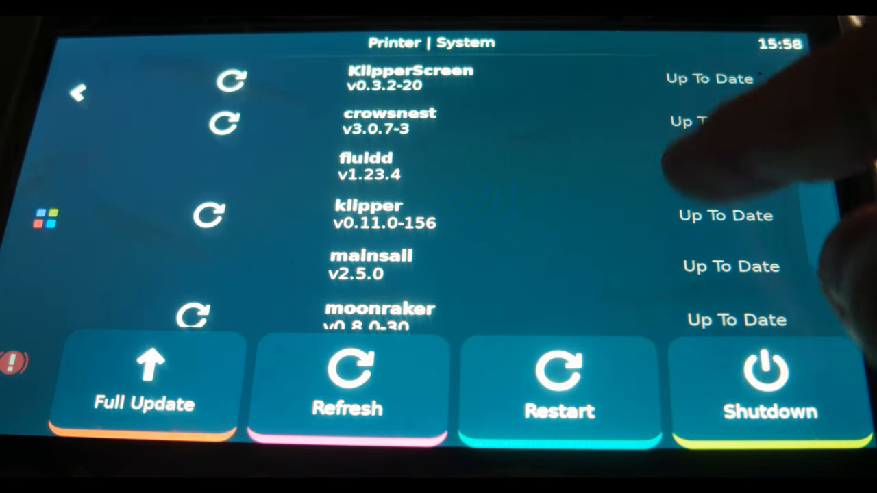
scroll("down", 3)
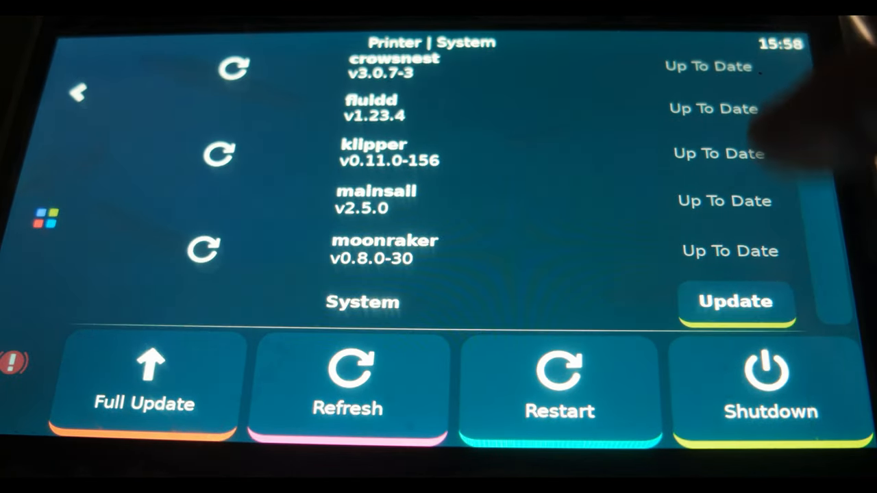
left_click(737, 301)
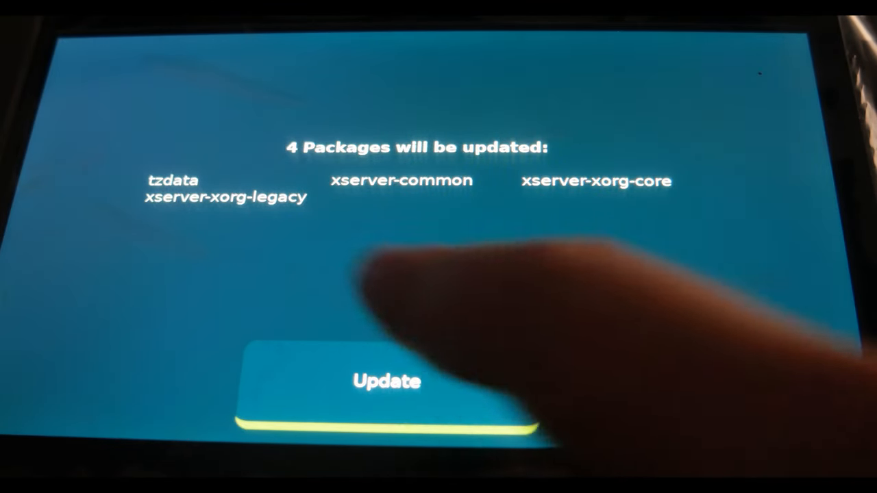
left_click(387, 381)
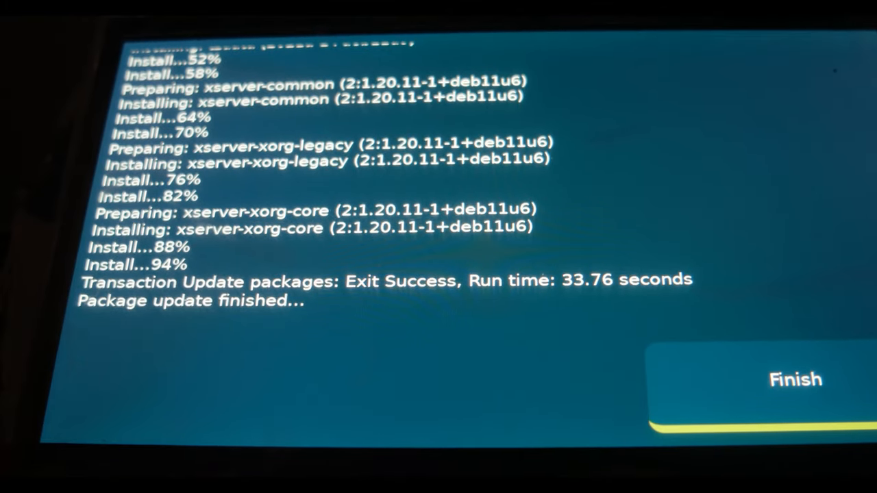
- Close the finished package update log and recheck for updates
left_click(795, 380)
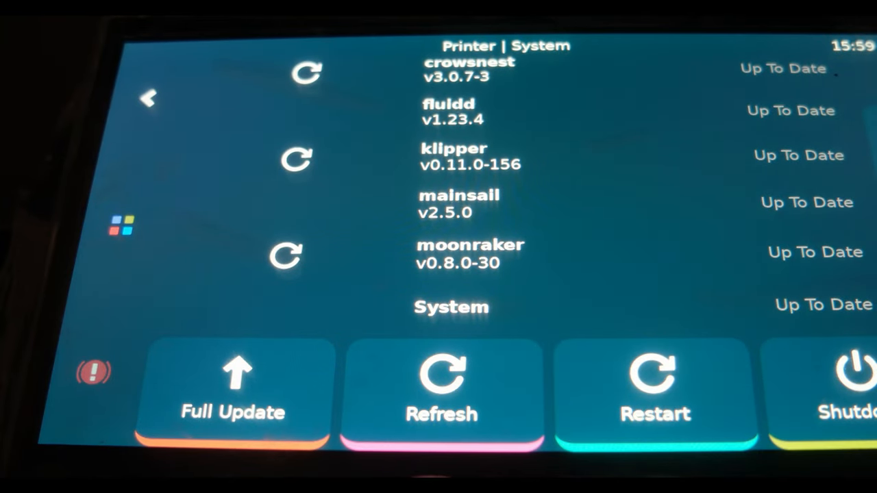
left_click(442, 391)
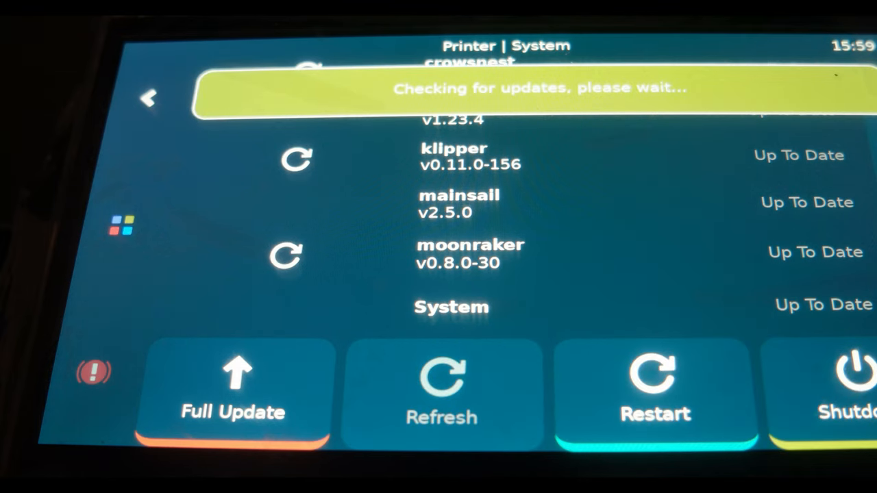